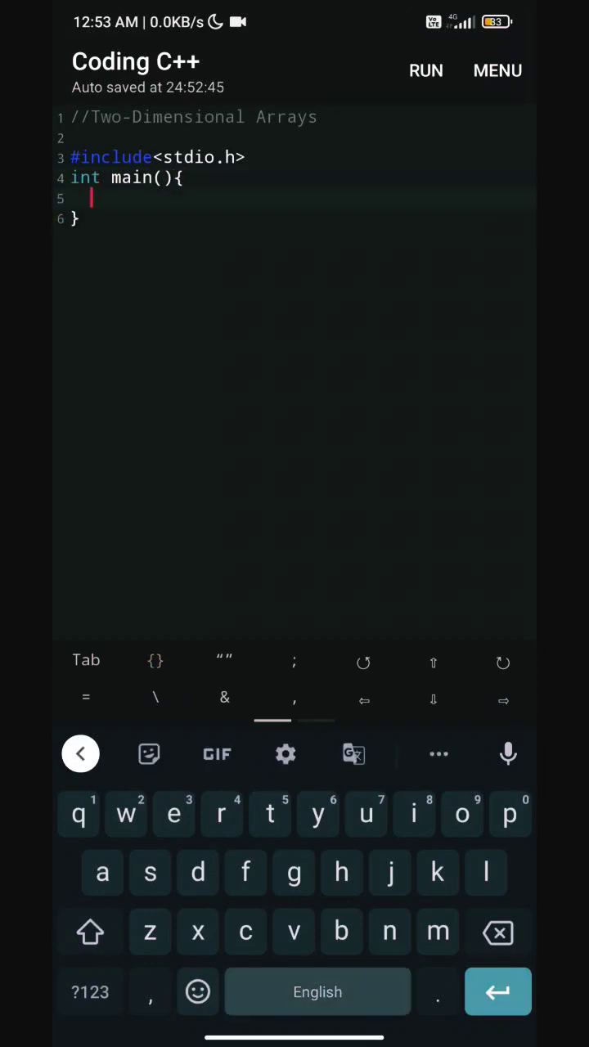
# Declare int a[][] with rows {1,2,3,4,5} and {11,22,33,44,55}, then start a new line.
pyautogui.write('int a[][] = {{')
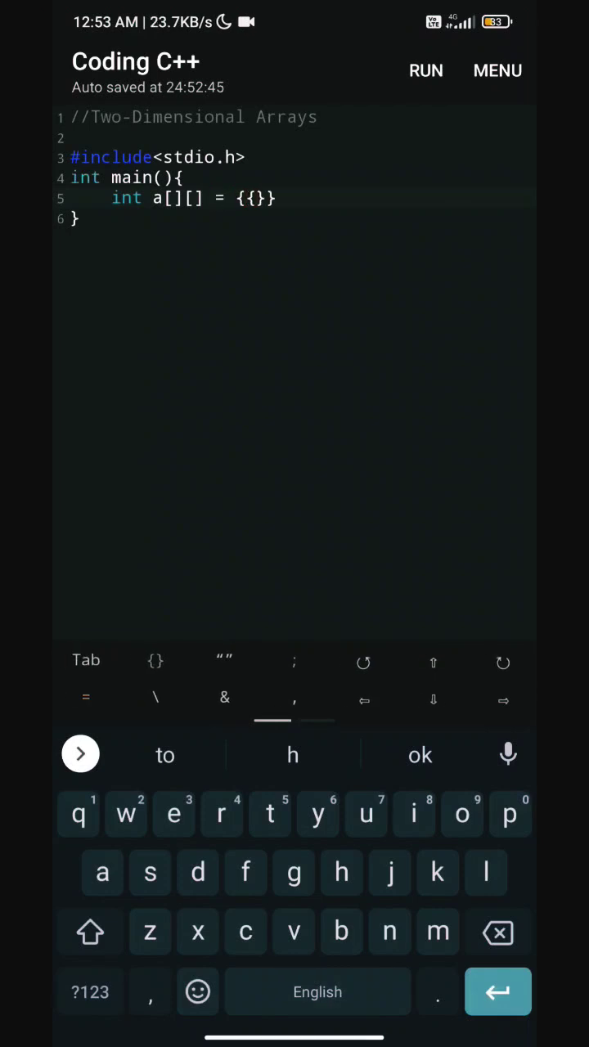
pyautogui.write('1,2,3,4,5},{11,22,33,44')
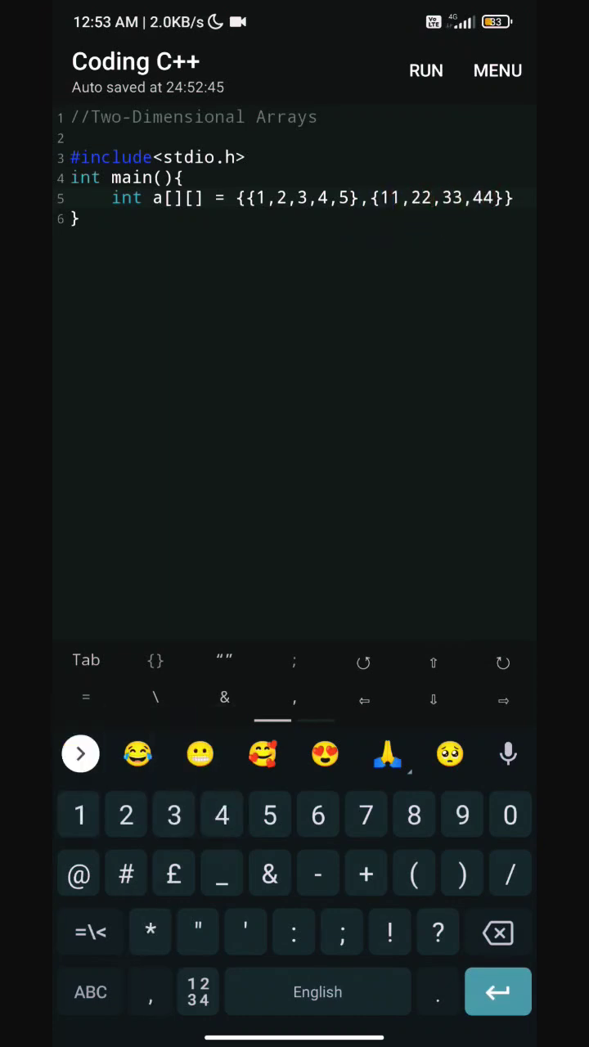
pyautogui.write(',55')
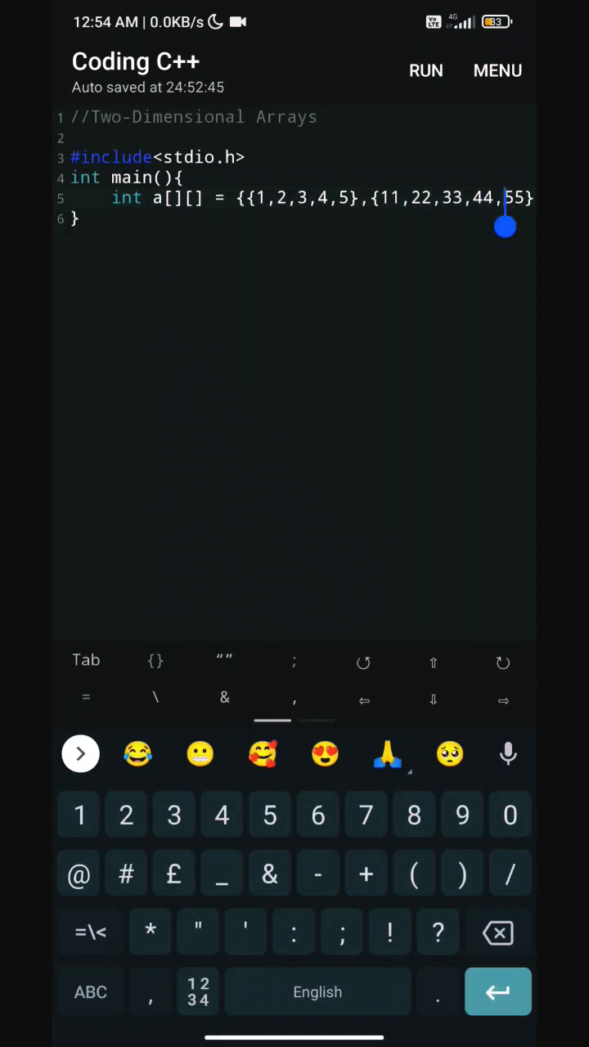
pyautogui.press('Enter')
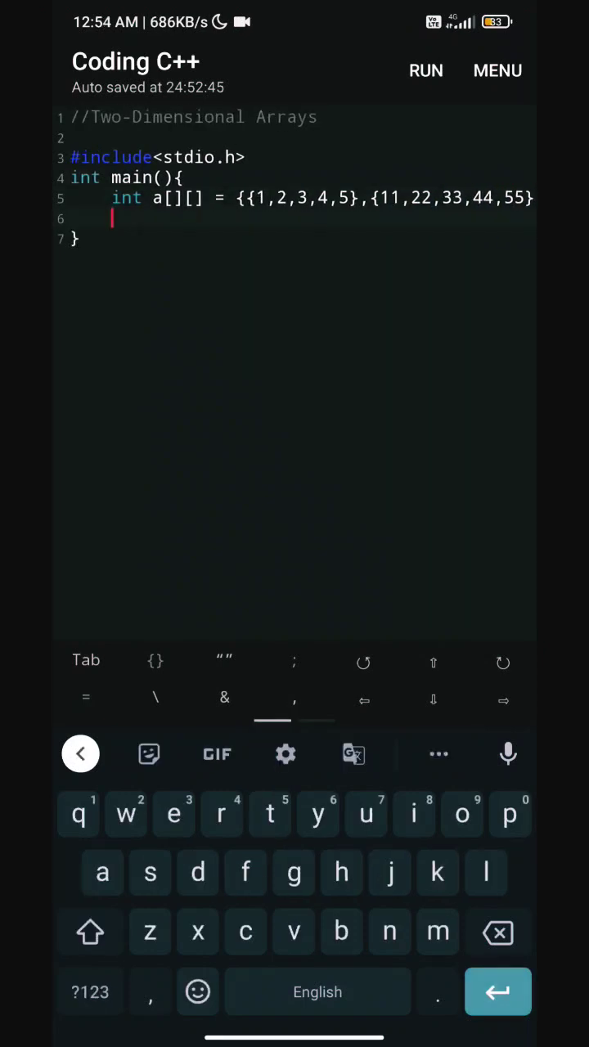
# Close the declaration, print a[0][3], and begin a second printf of array a.
pyautogui.write('};')
pyautogui.write('printf("%d");')
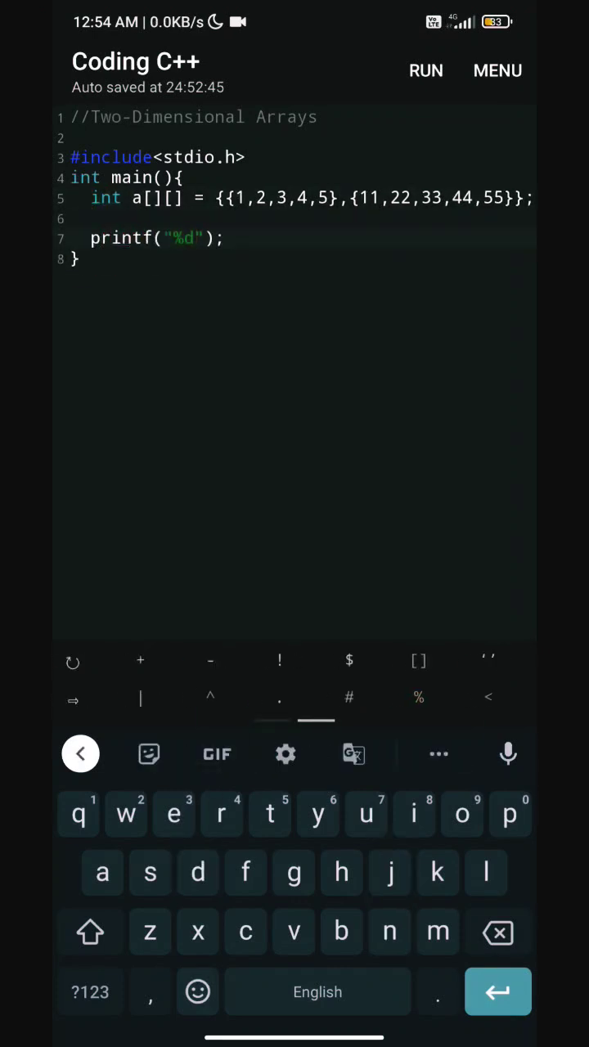
pyautogui.write('\\n",a')
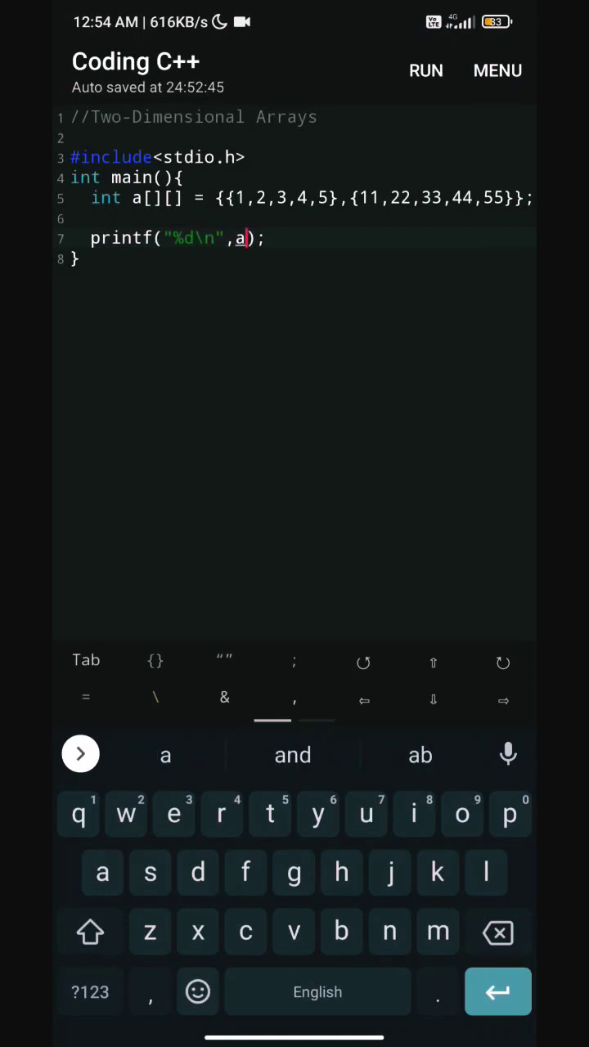
pyautogui.write('[0')
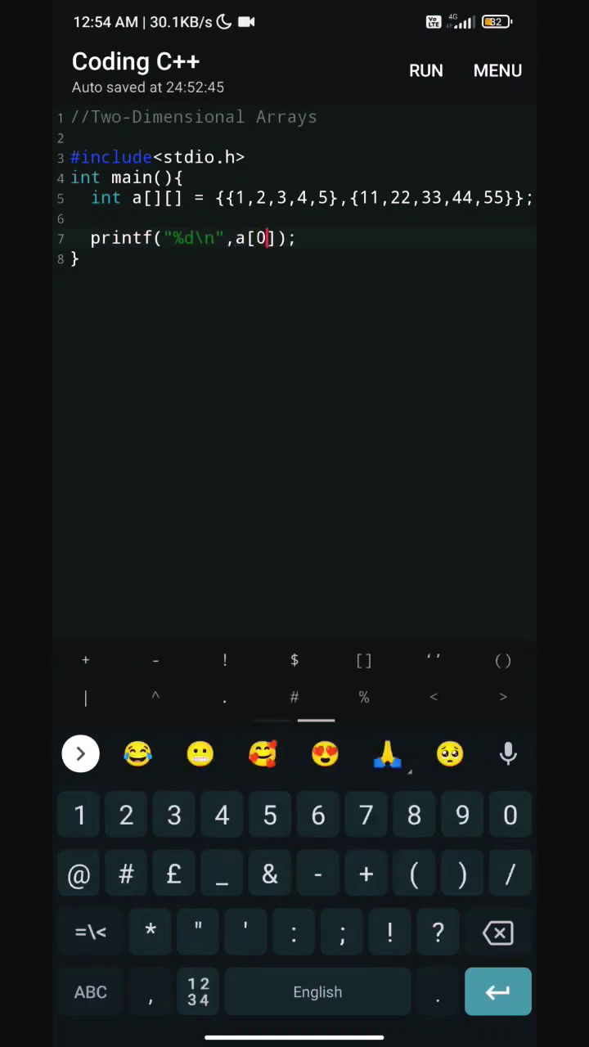
pyautogui.write('[3]')
pyautogui.write('printf("");')
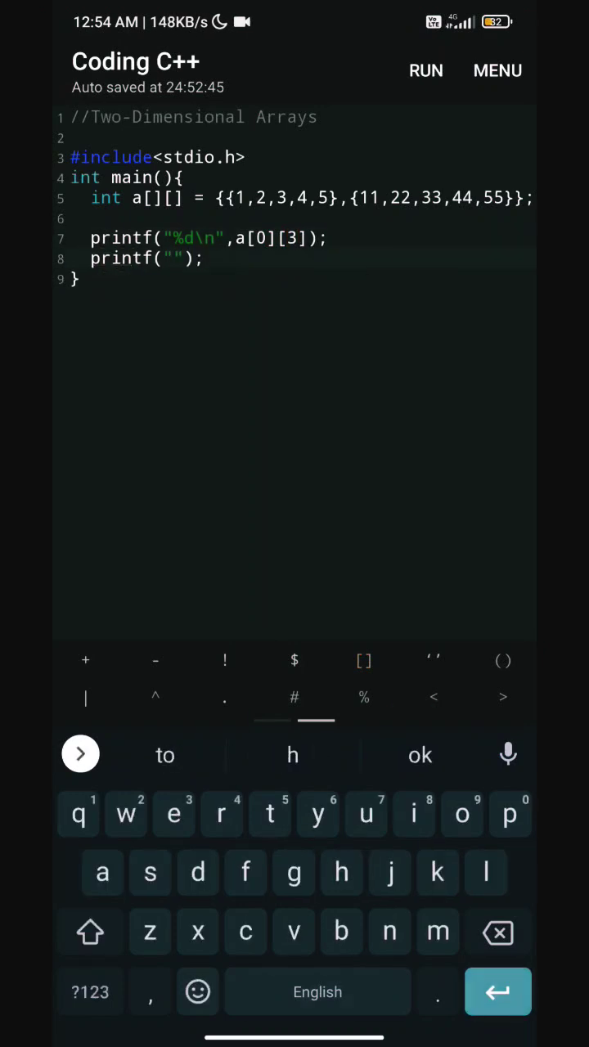
pyautogui.write('%d\\n",a')
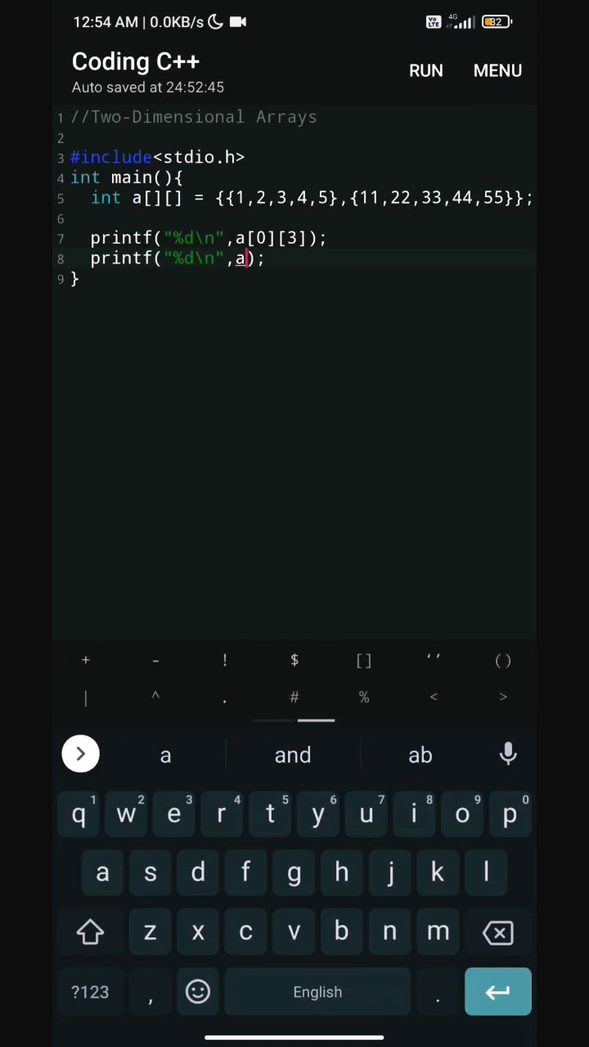
# Add the [1][3] index so the second printf outputs a[1][3].
pyautogui.write('[]')
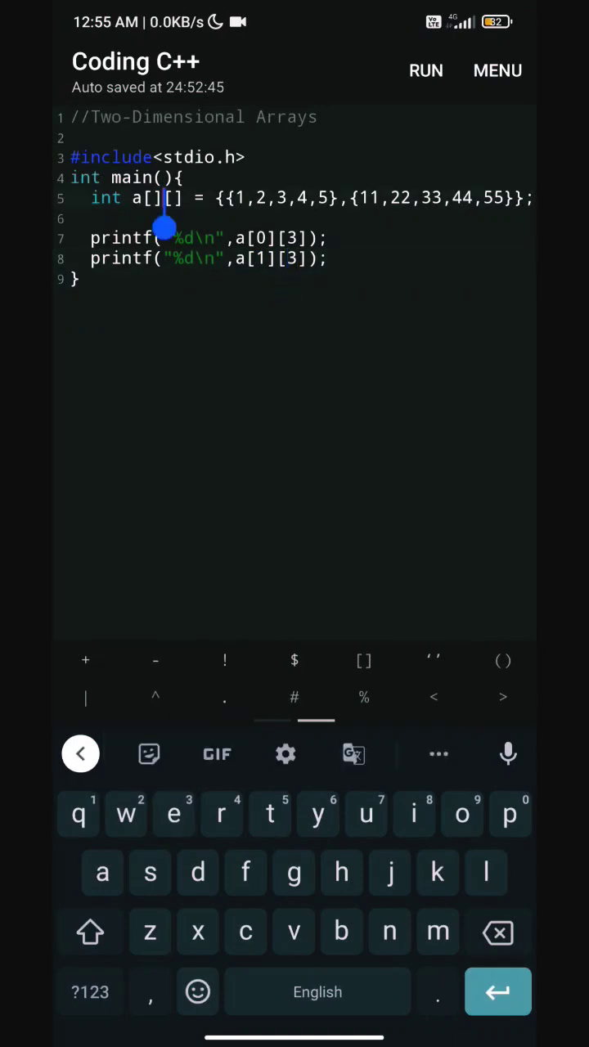
# Redeclare the array as int a[5][5] and run the program, printing 4 and 44.
pyautogui.write('4')
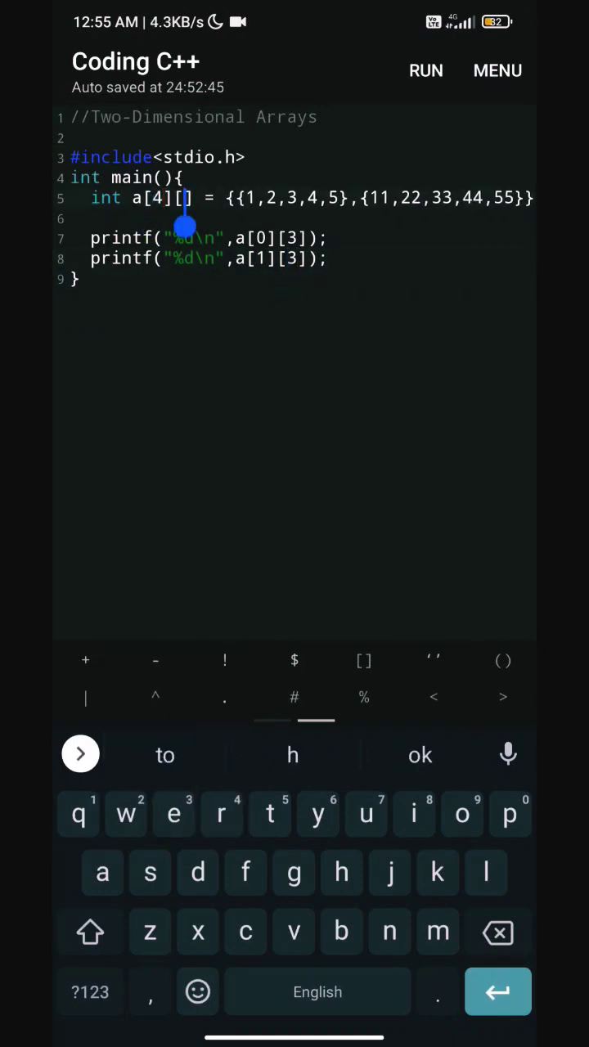
pyautogui.write('4')
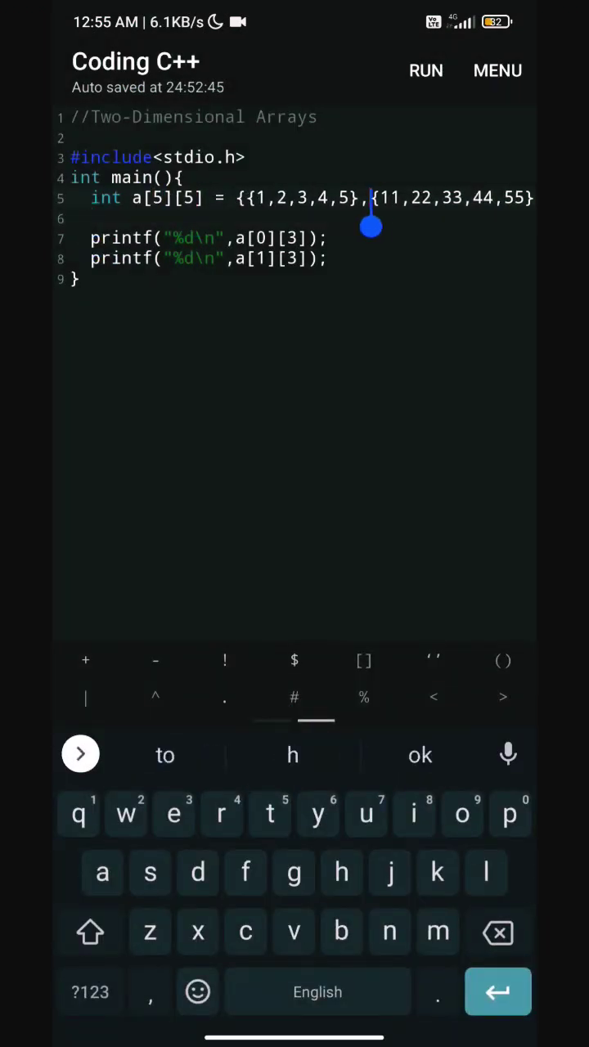
pyautogui.click(426, 70)
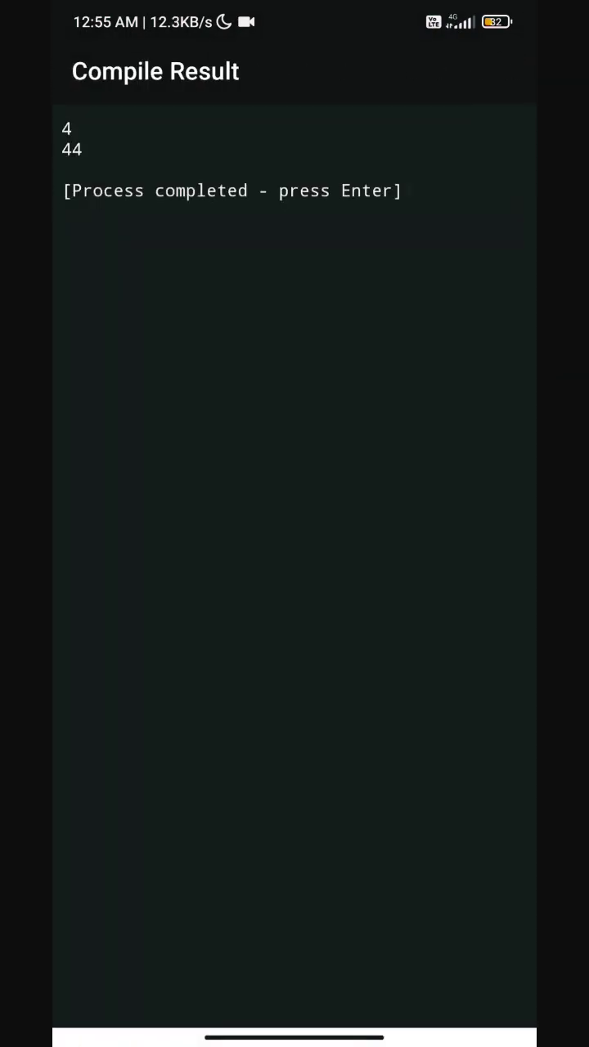